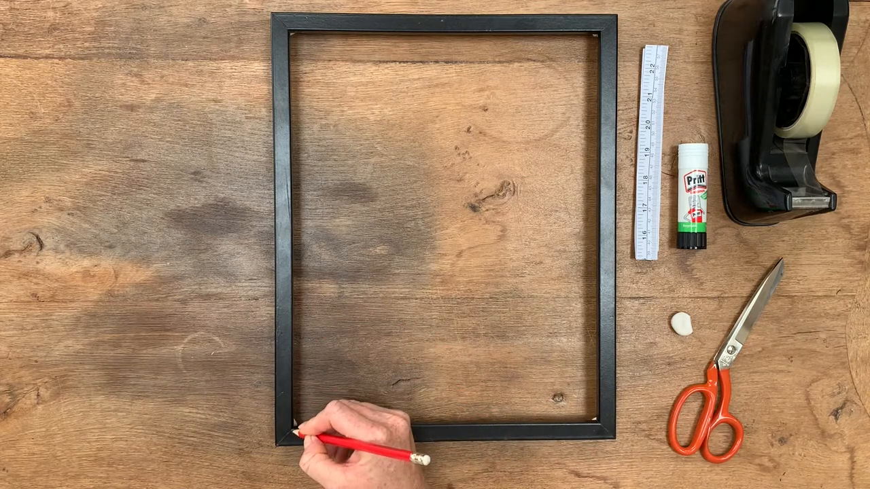
{"action": "mouse_move", "coordinate": [625, 422]}
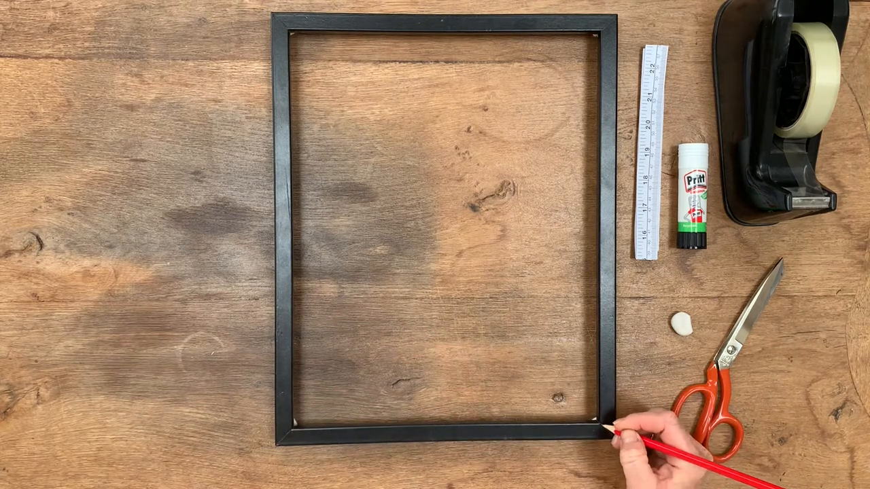